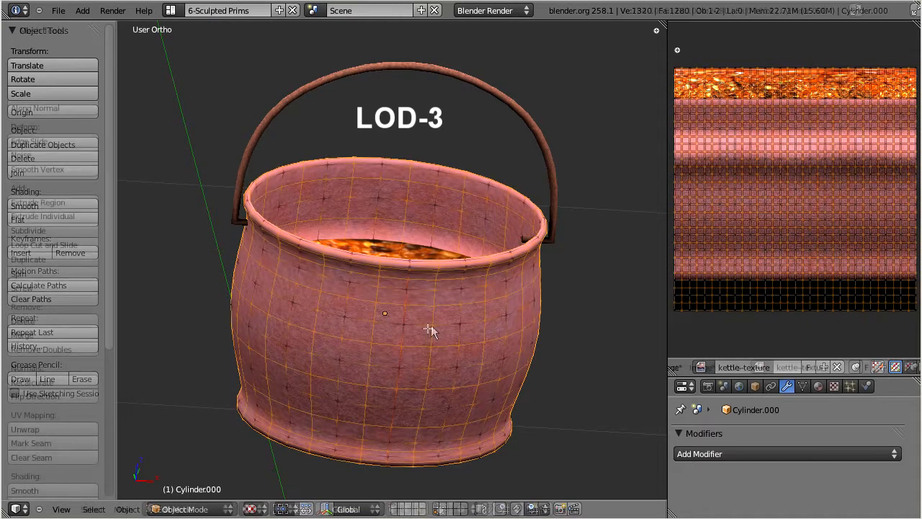
Leave Edit Mode on the low-poly kettle and view handle Cylinder013 in Front Ortho.
key(Tab)
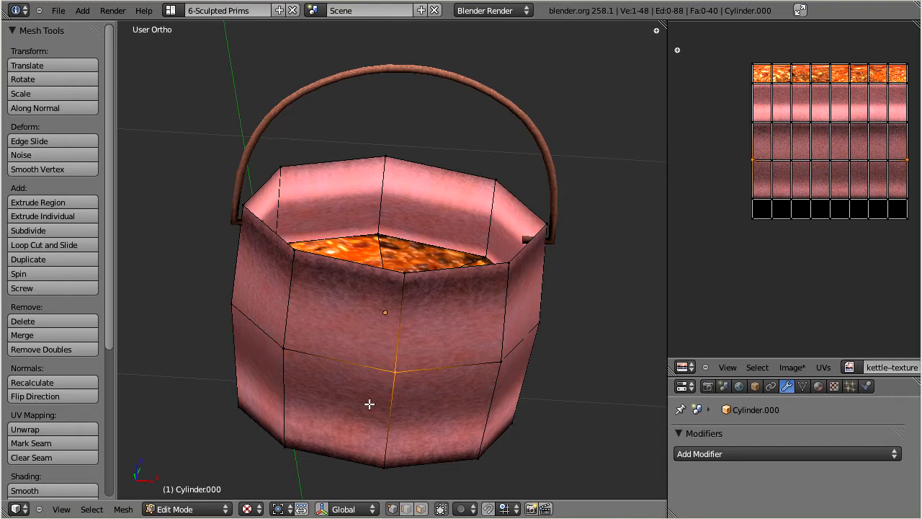
key(KP_1)
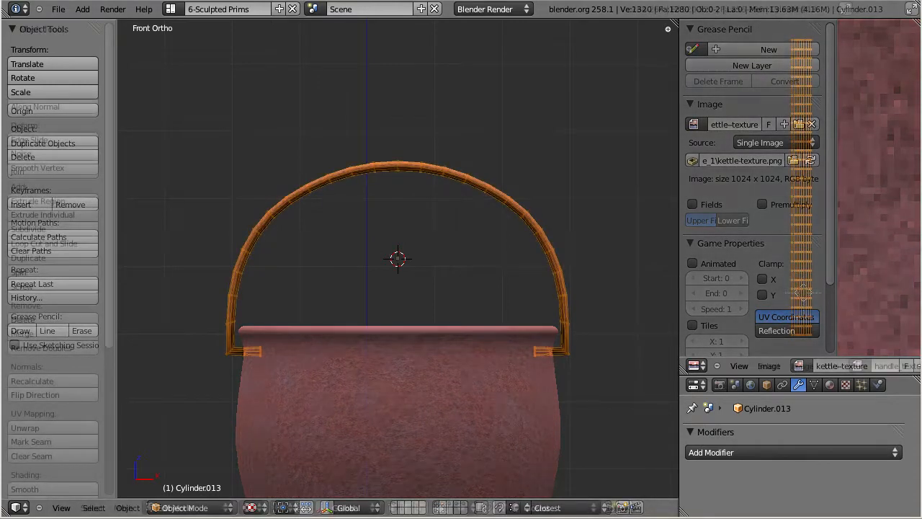
key(Tab)
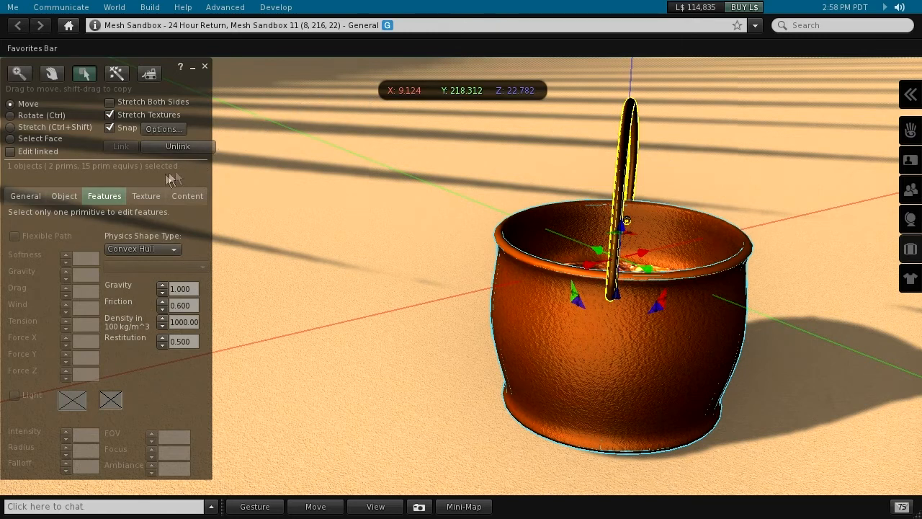
mouse_move(18, 180)
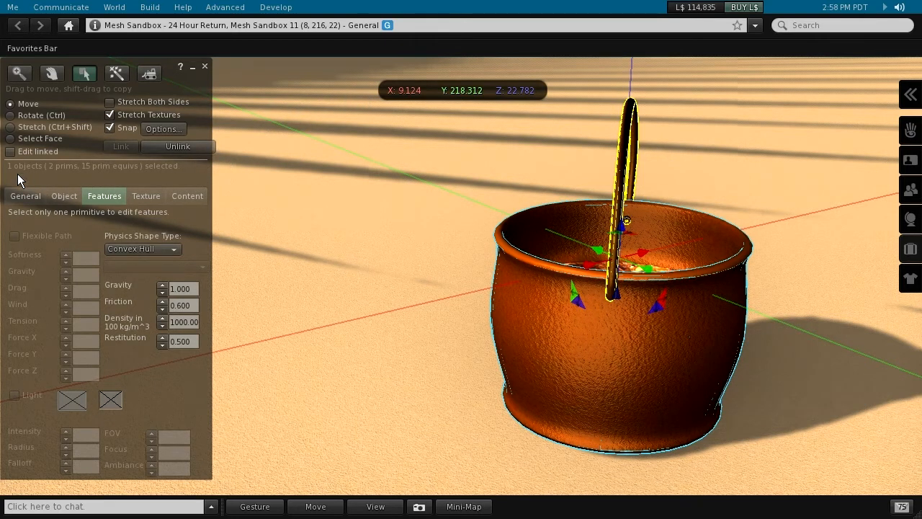
mouse_move(58, 178)
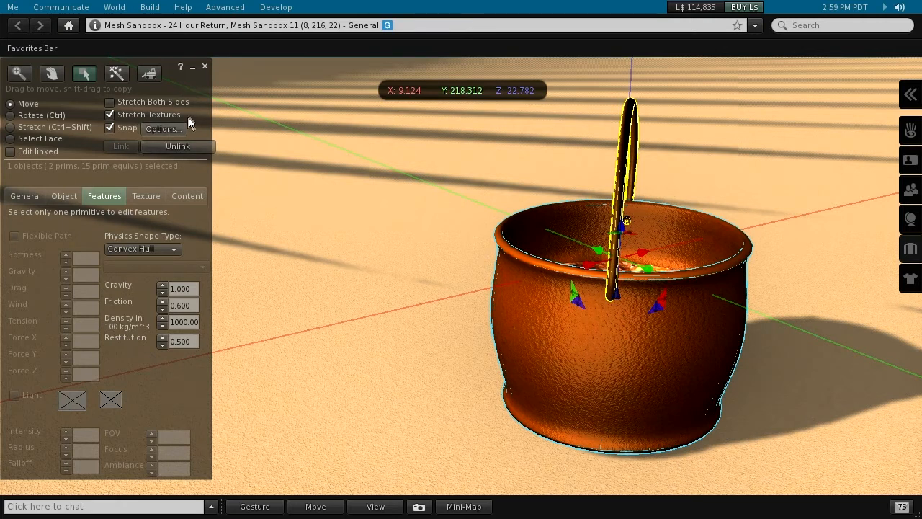
mouse_move(247, 101)
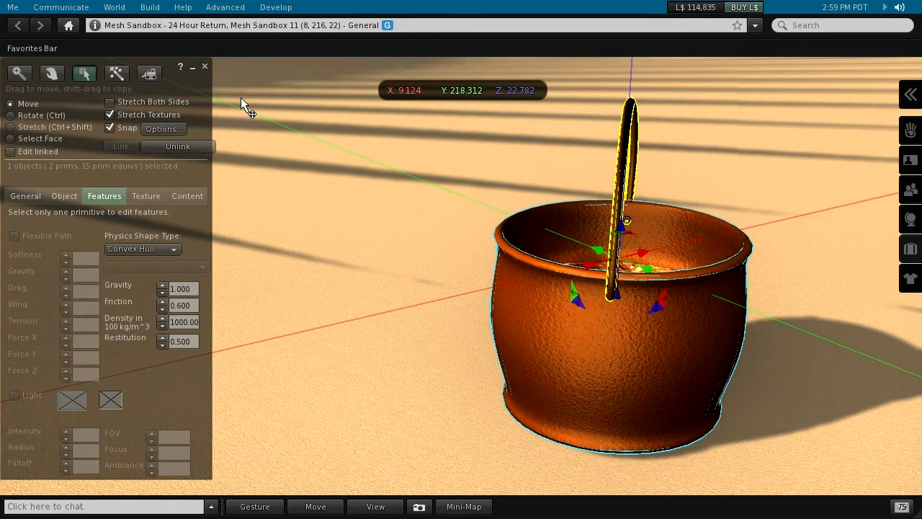
Set the debug setting ShowAdvancedBuilderOptions to TRUE via Advanced > Show Debug Settings.
click(224, 7)
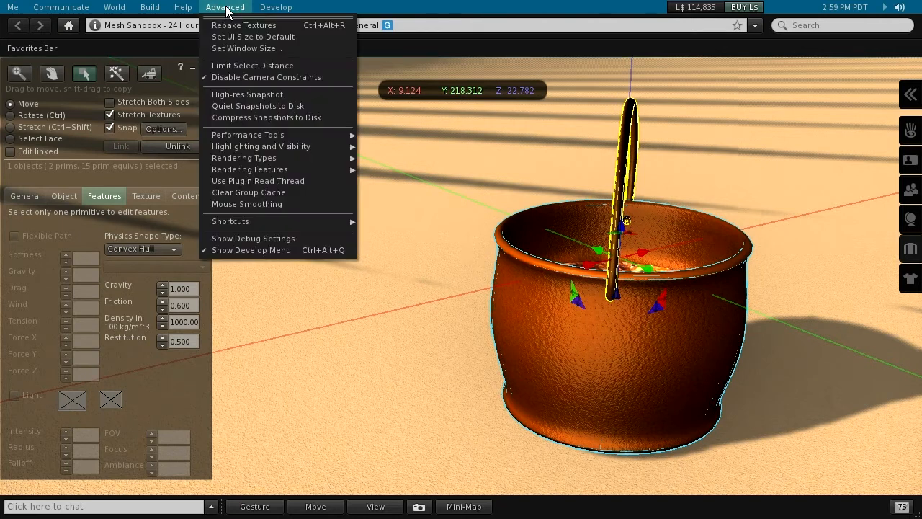
click(253, 238)
text(ShowAdvancedBuilderOptions)
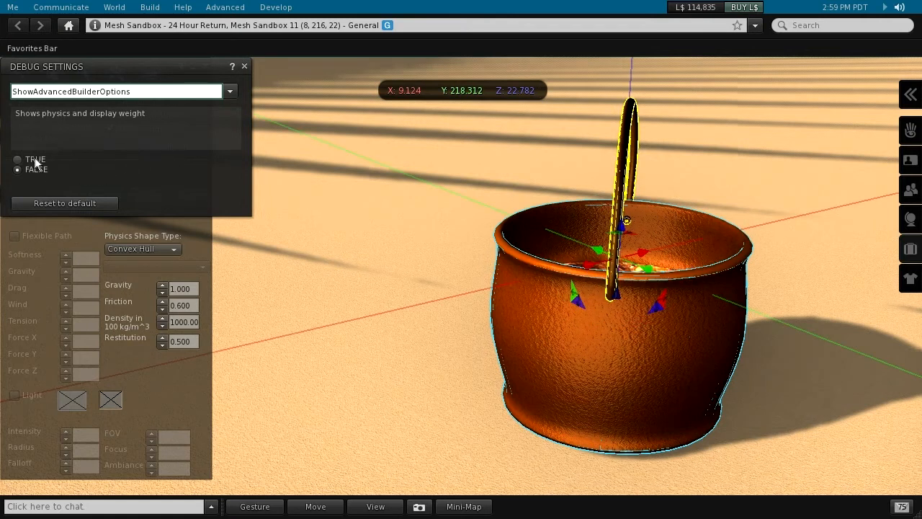
click(17, 159)
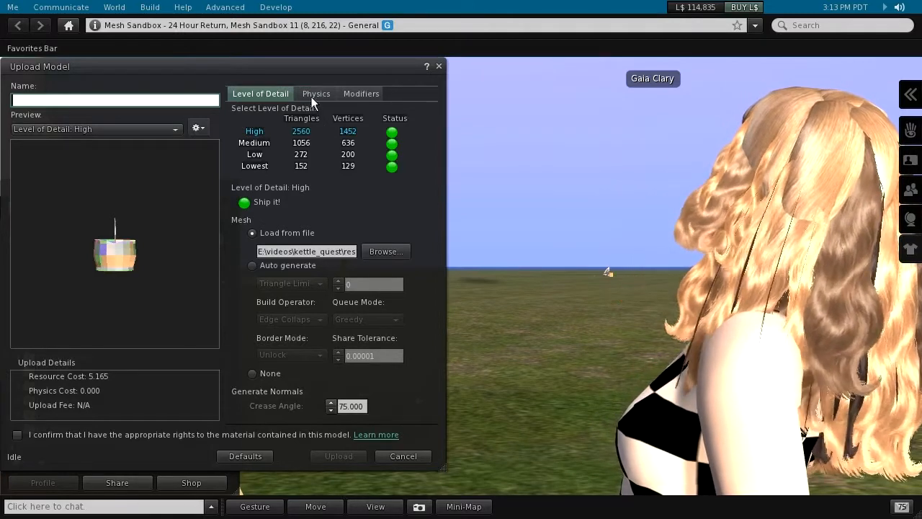
Analyze the kettle's full mesh on the Physics tab, producing 410 hulls and 5273 vertices.
click(316, 94)
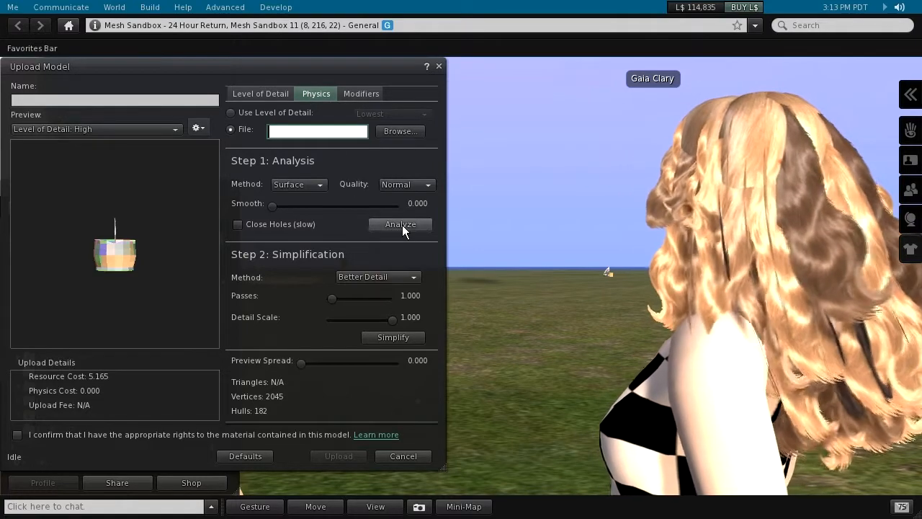
click(399, 224)
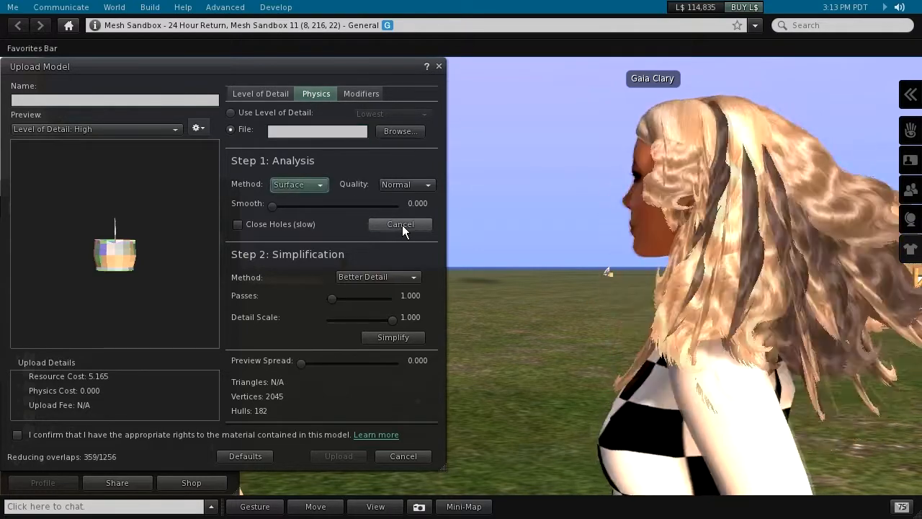
click(400, 224)
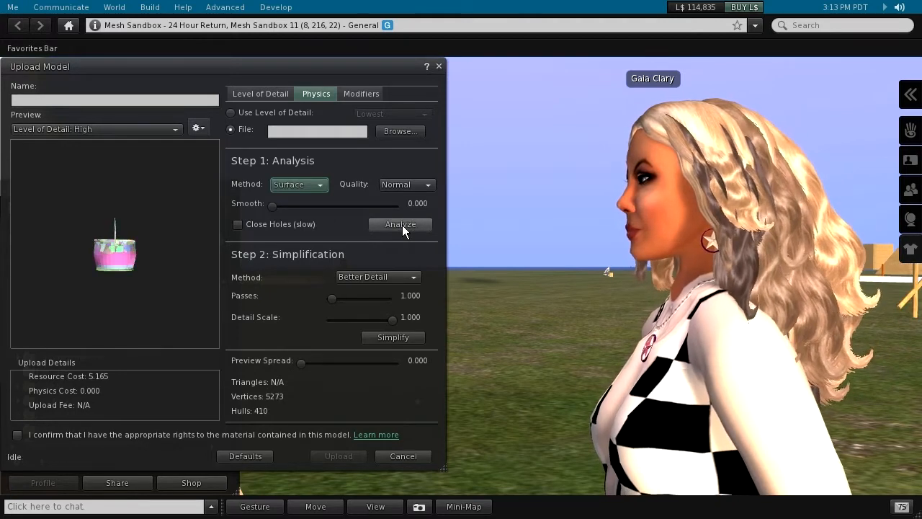
click(400, 224)
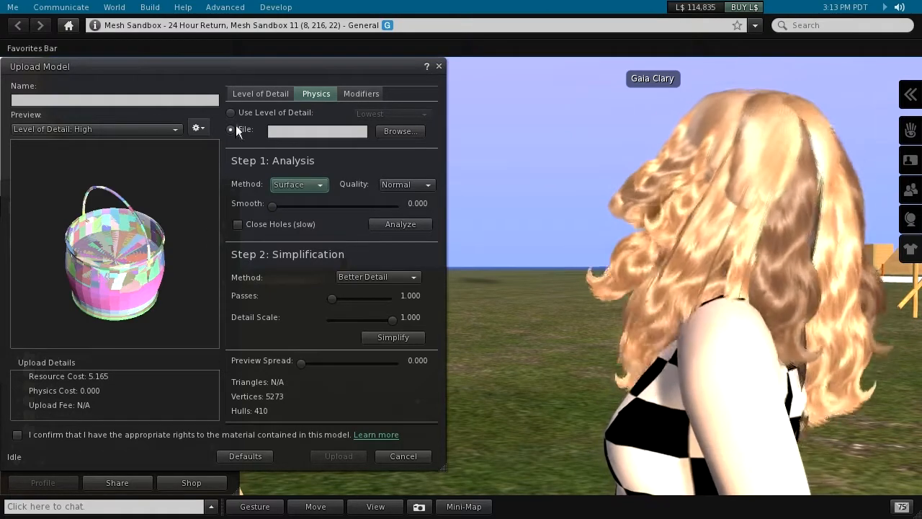
Base physics on the Lowest level of detail and analyze it.
click(231, 112)
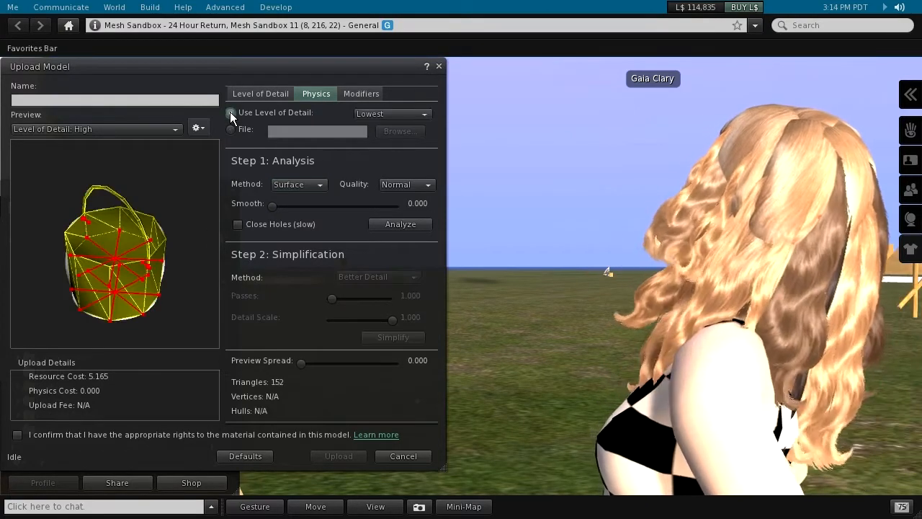
click(230, 113)
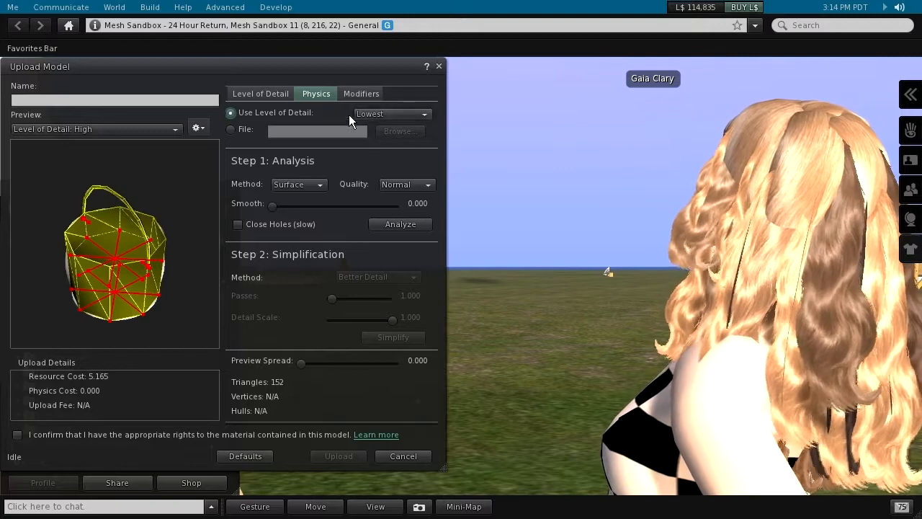
mouse_move(389, 115)
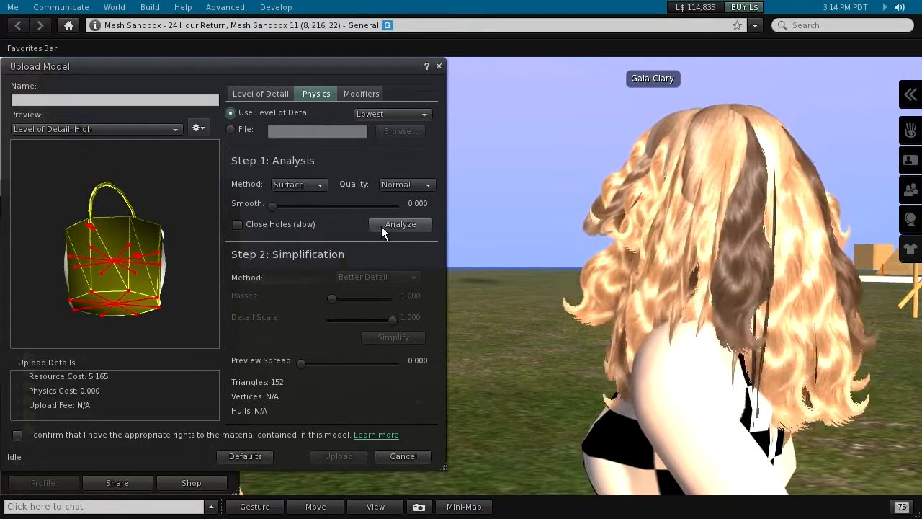
click(400, 224)
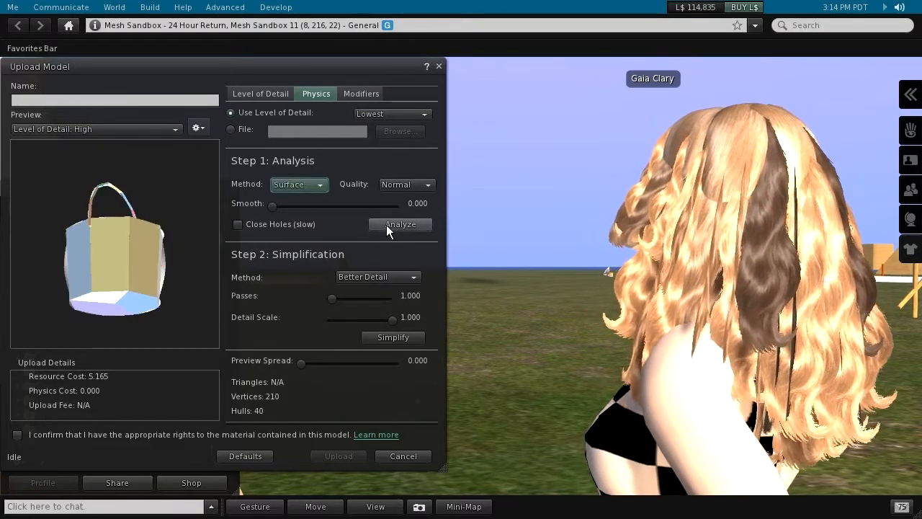
Simplify the physics shape to 2 hulls and tick the material rights confirmation.
click(393, 337)
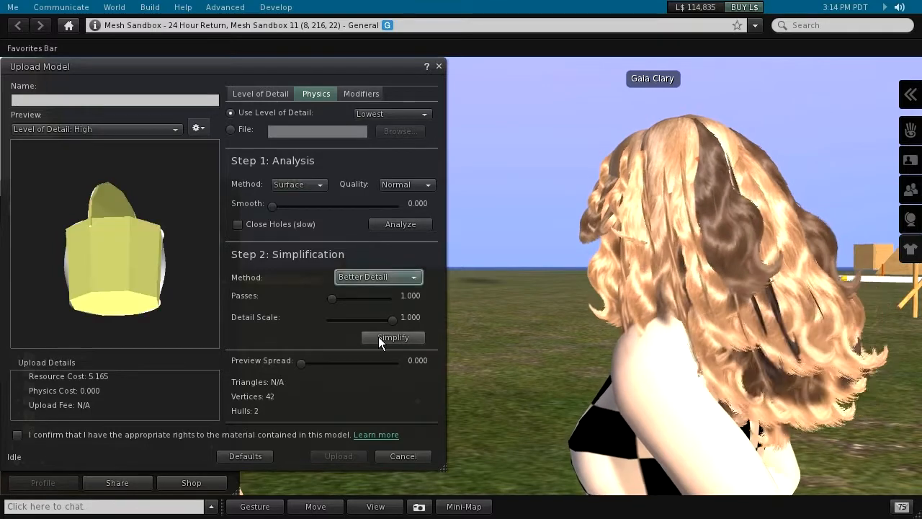
click(393, 337)
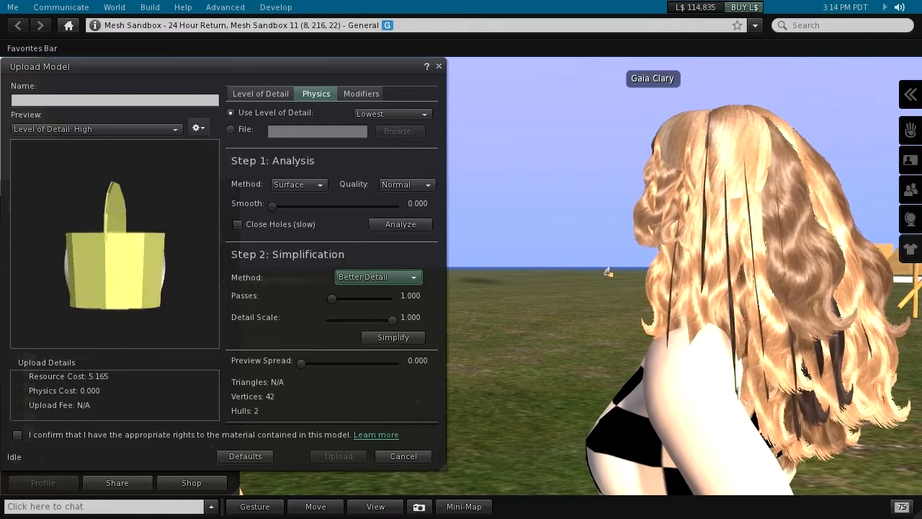
click(17, 434)
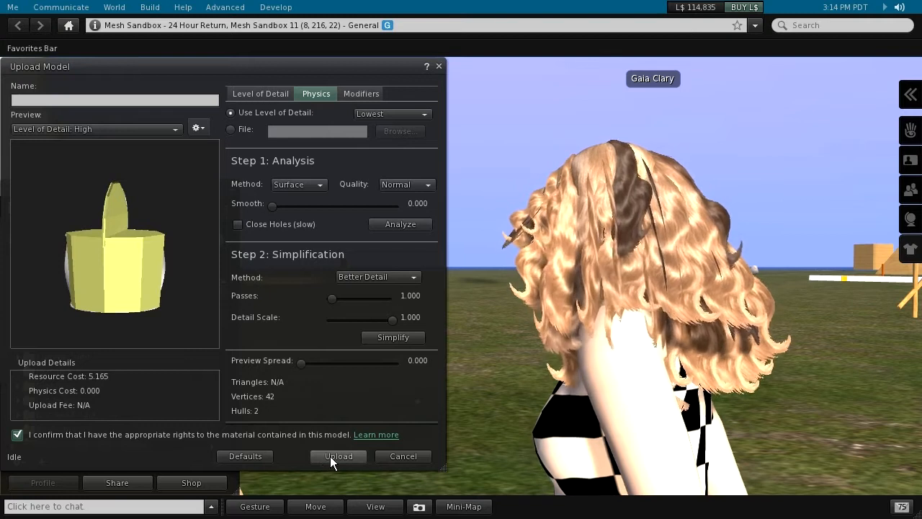
Upload the kettle and edit the new copy, showing physics weight 1.7.
click(338, 455)
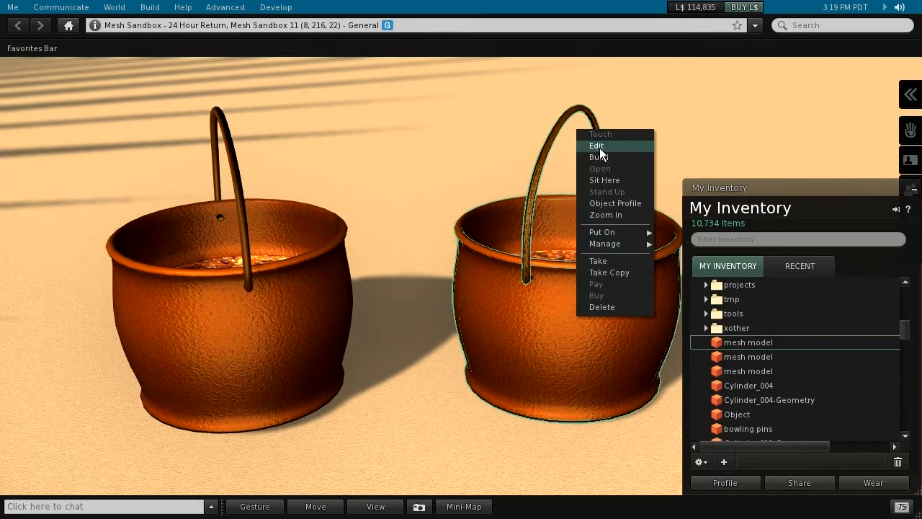
click(596, 145)
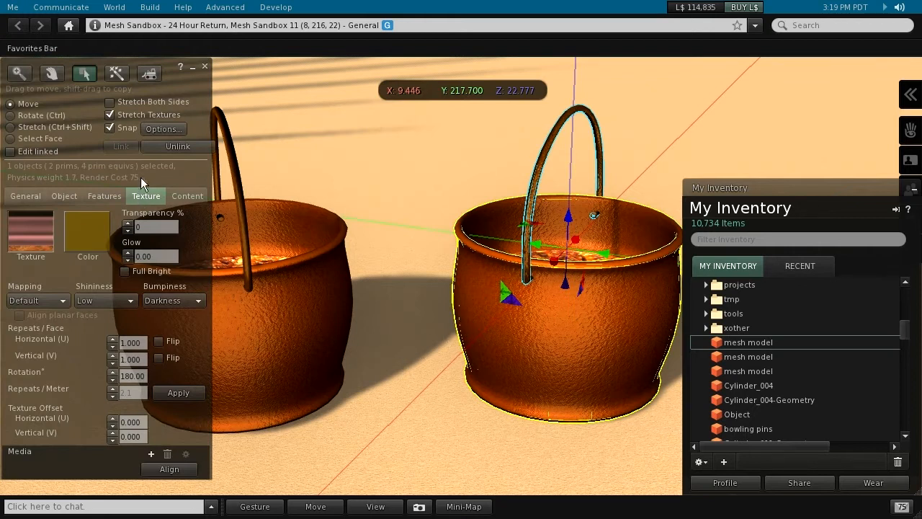